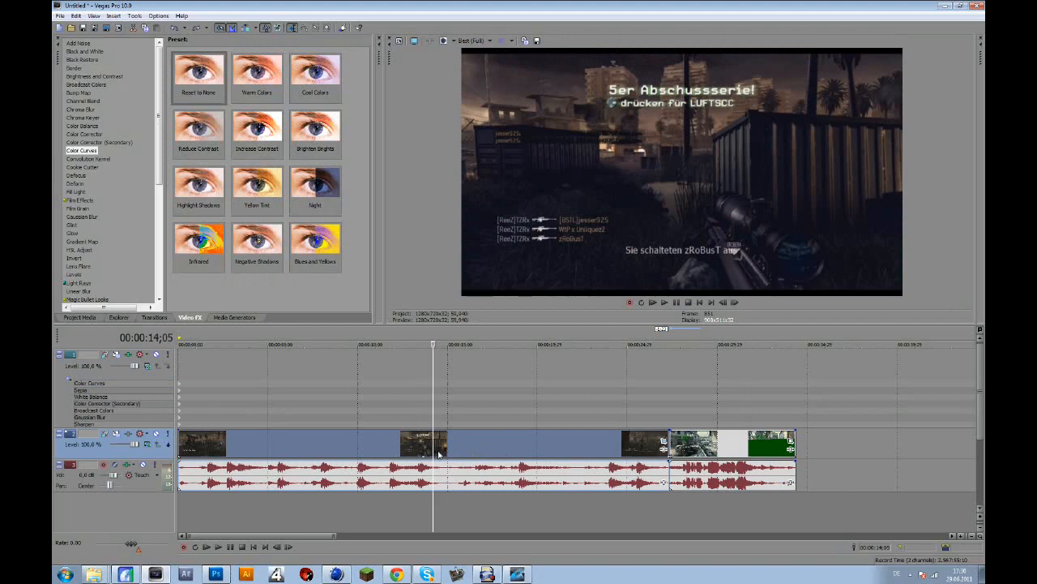
{"action": "mouse_move", "coordinate": [397, 504]}
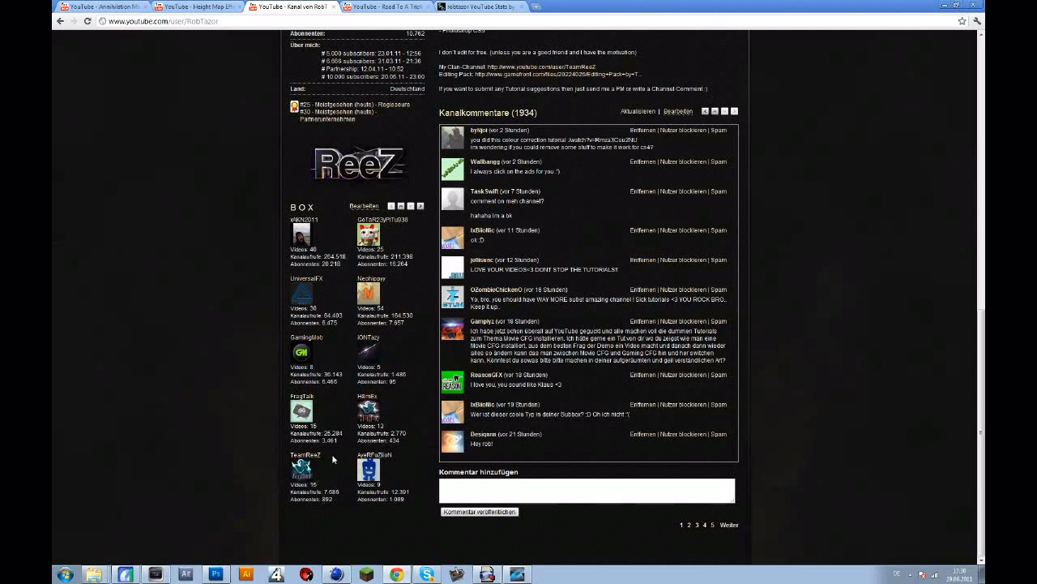
{"action": "mouse_move", "coordinate": [316, 468]}
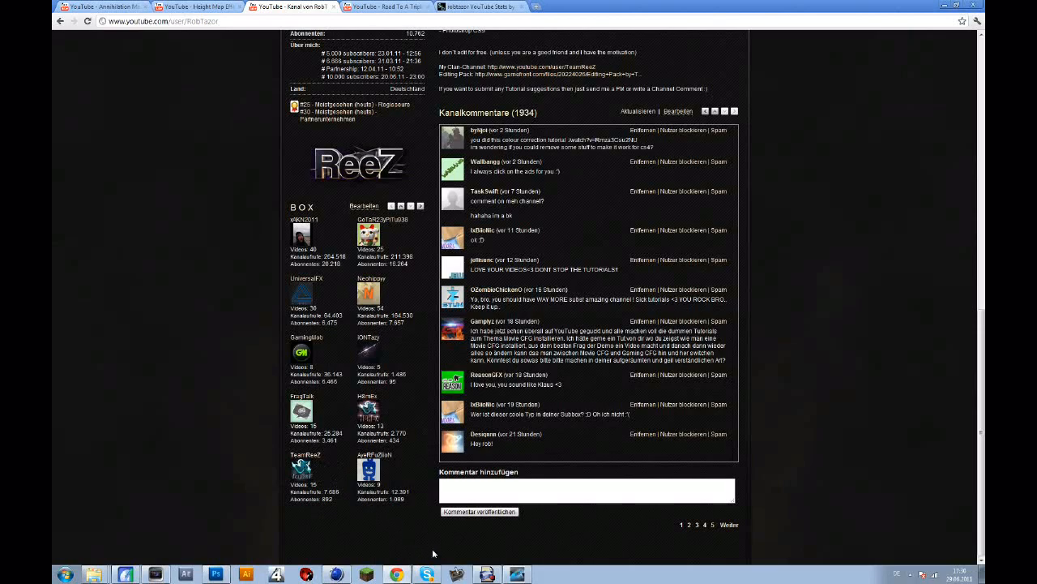
{"action": "mouse_move", "coordinate": [424, 521]}
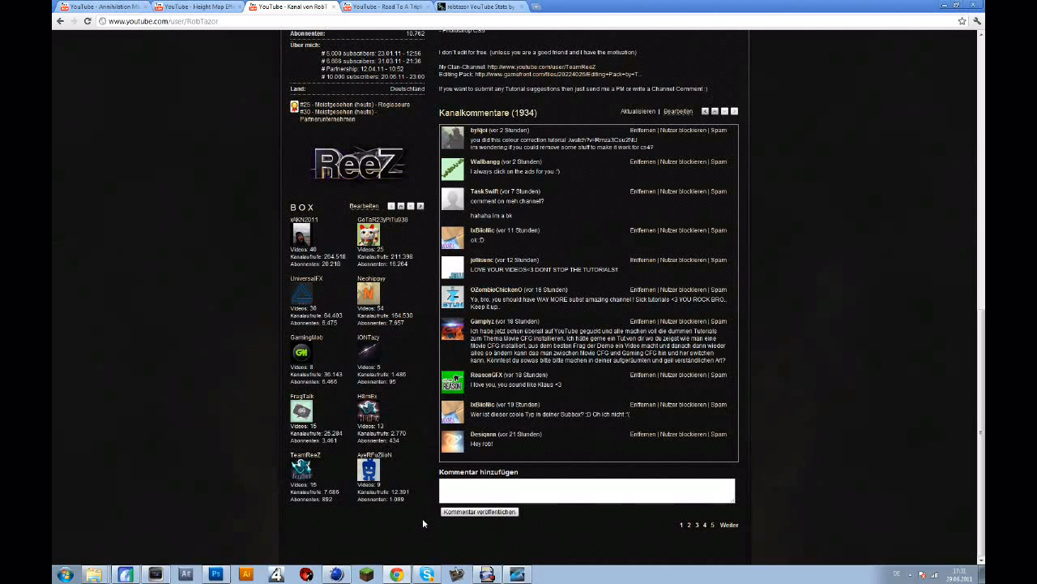
{"action": "mouse_move", "coordinate": [413, 532]}
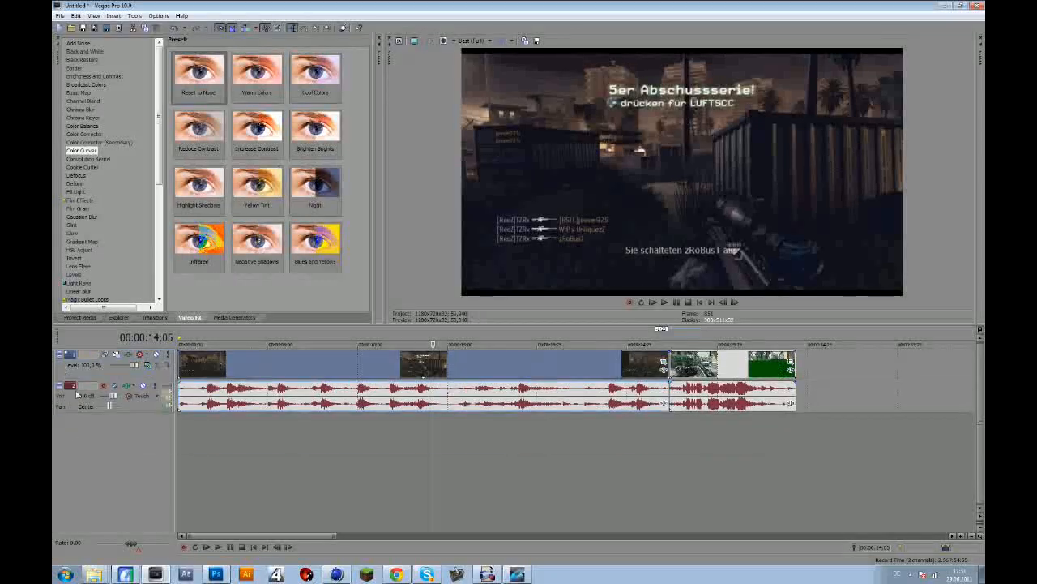
Insert a new empty video track on top and begin applying Sharpen to it
{"action": "right_click", "coordinate": [73, 385]}
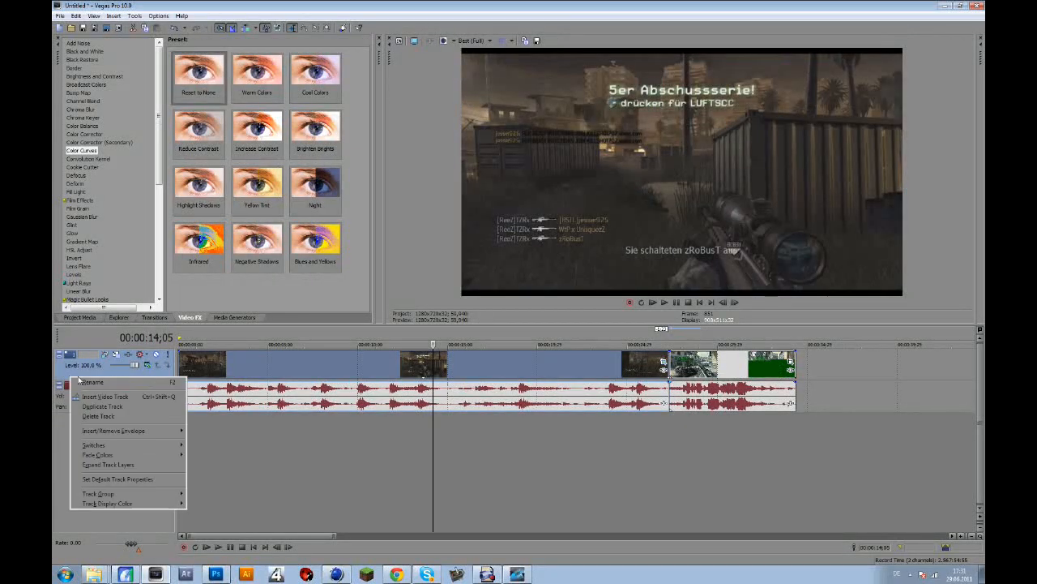
{"action": "mouse_move", "coordinate": [105, 396]}
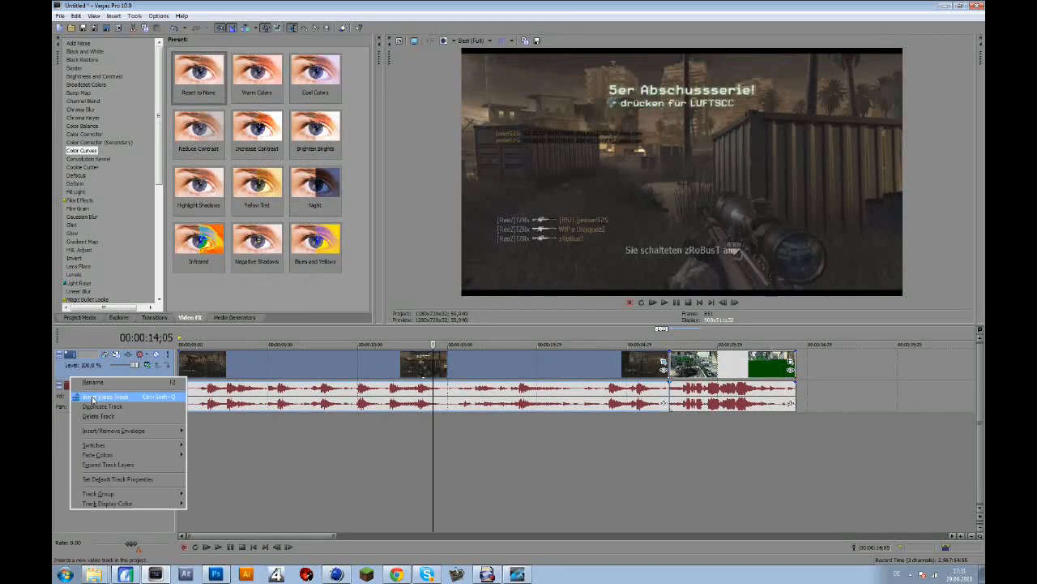
{"action": "left_click", "coordinate": [104, 396]}
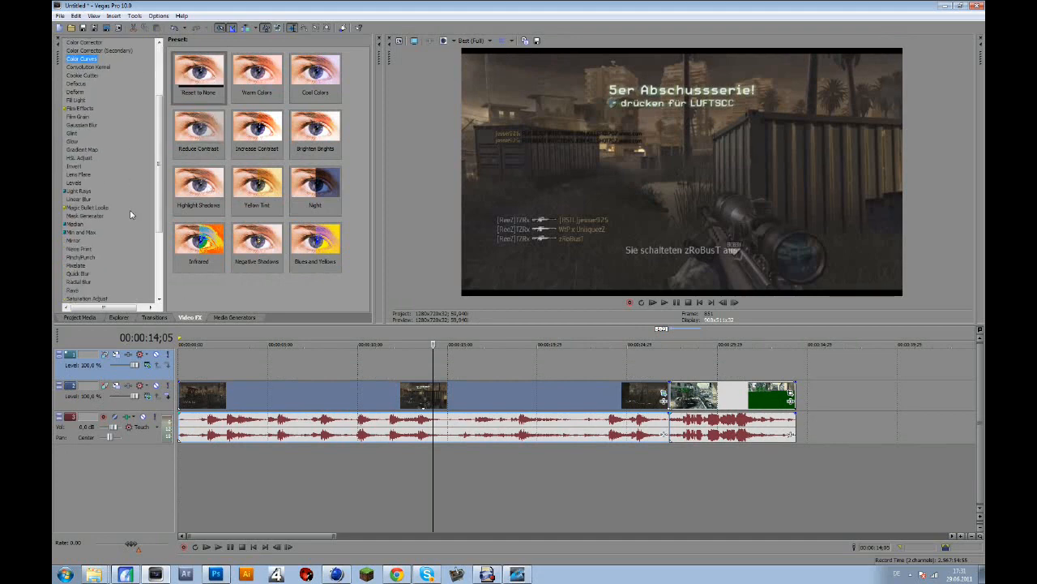
{"action": "left_click", "coordinate": [76, 197]}
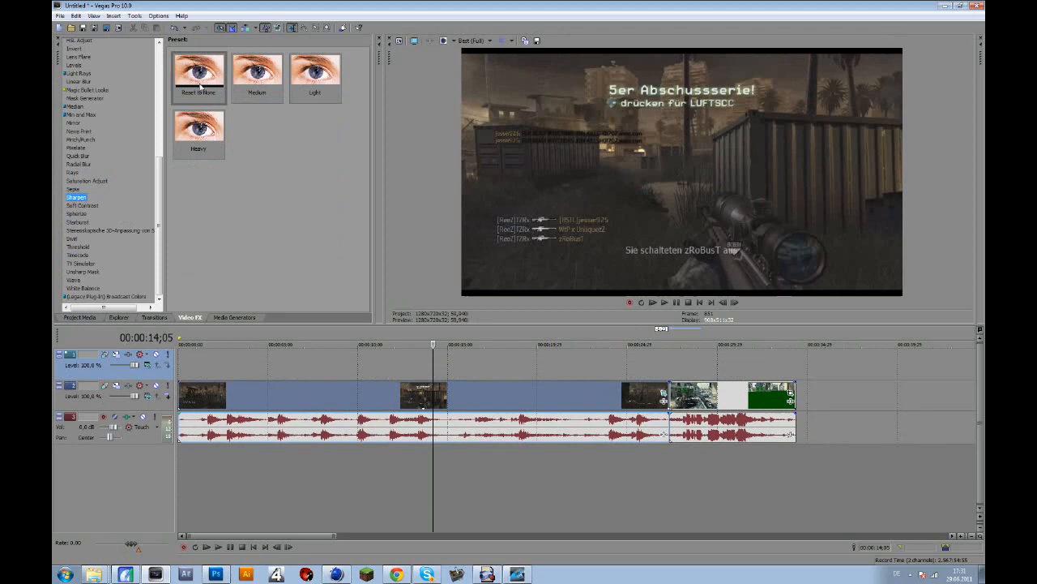
{"action": "left_click", "coordinate": [199, 73]}
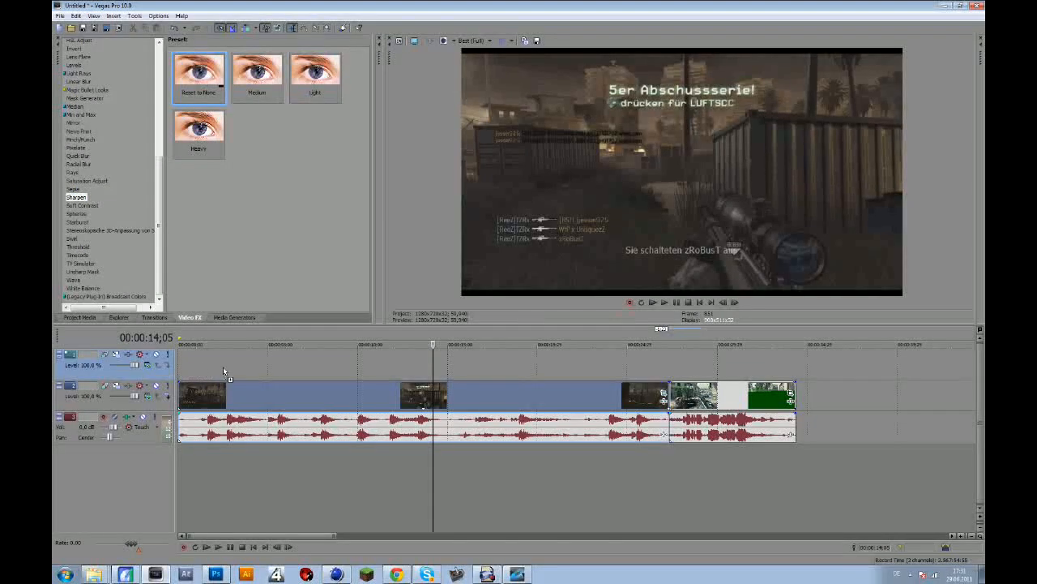
{"action": "mouse_move", "coordinate": [200, 365]}
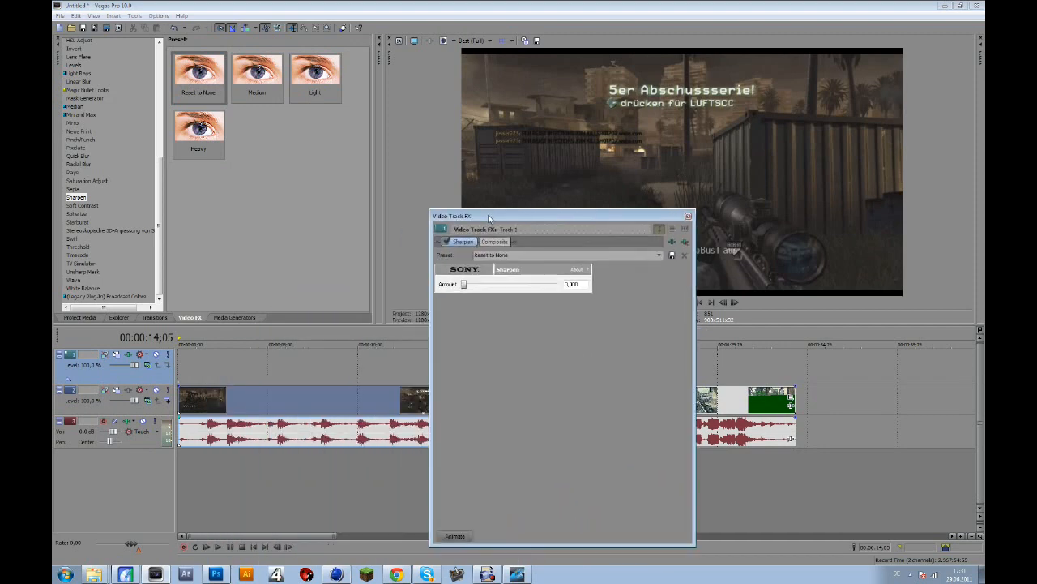
{"action": "left_click_drag", "start_coordinate": [490, 217], "coordinate": [541, 168]}
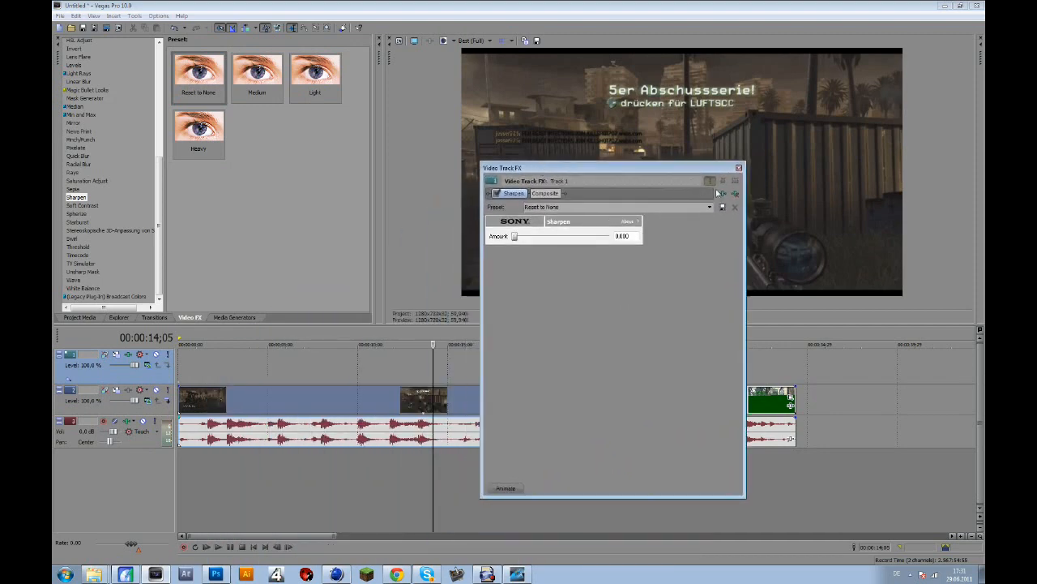
{"action": "left_click", "coordinate": [710, 181]}
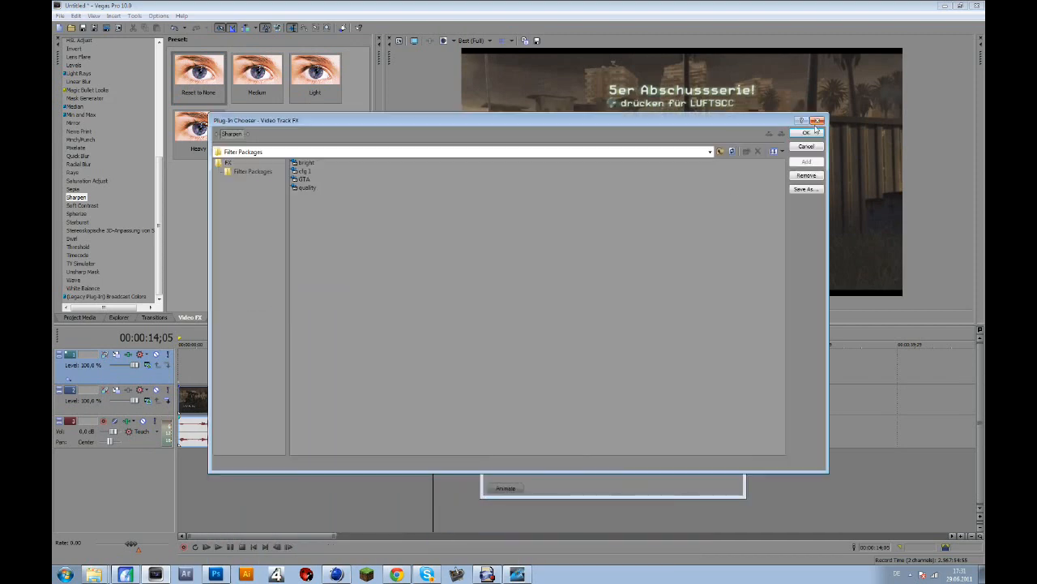
{"action": "left_click", "coordinate": [806, 133]}
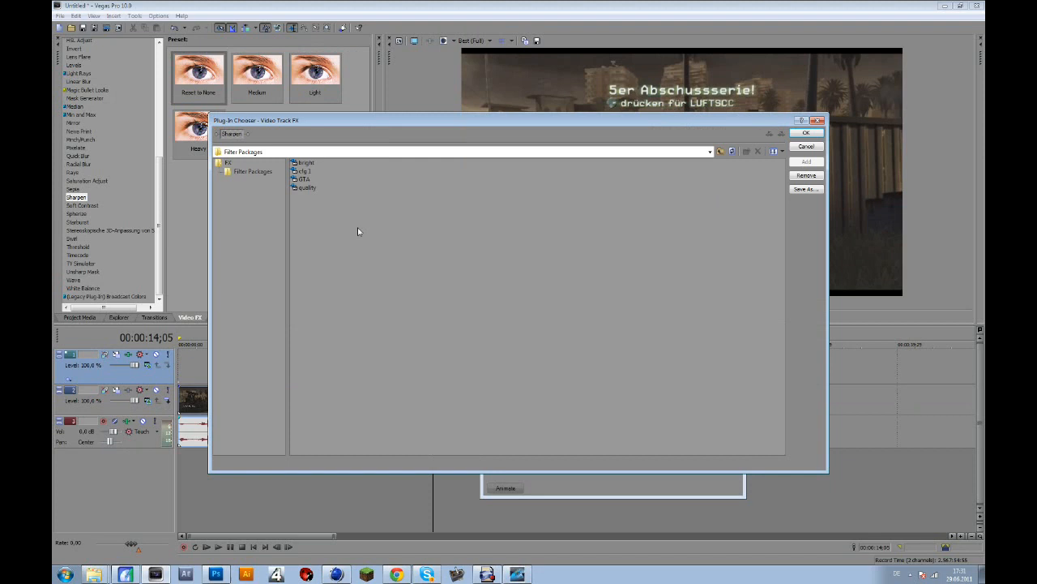
{"action": "left_click", "coordinate": [806, 133]}
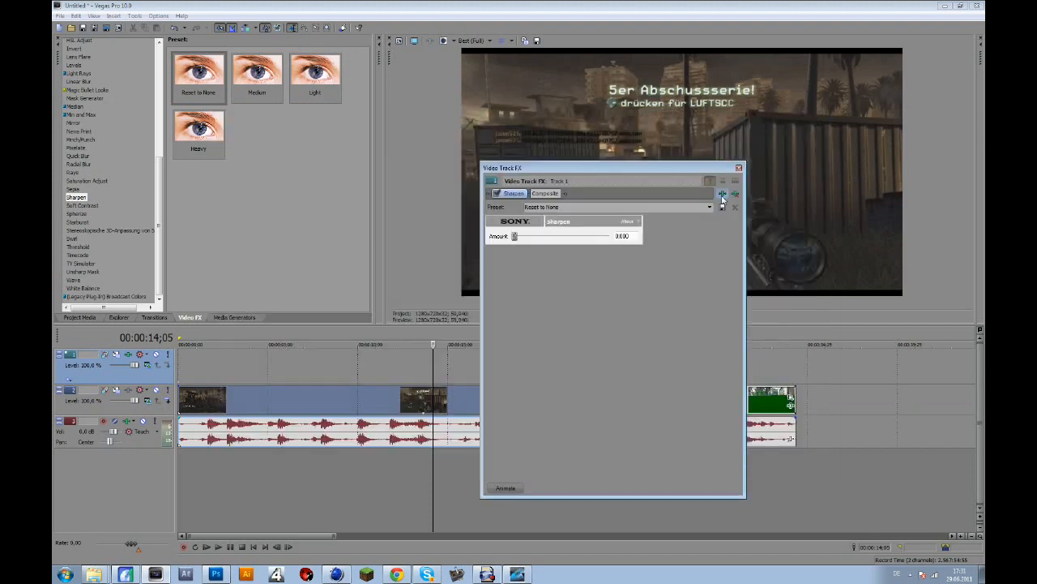
{"action": "left_click", "coordinate": [723, 193]}
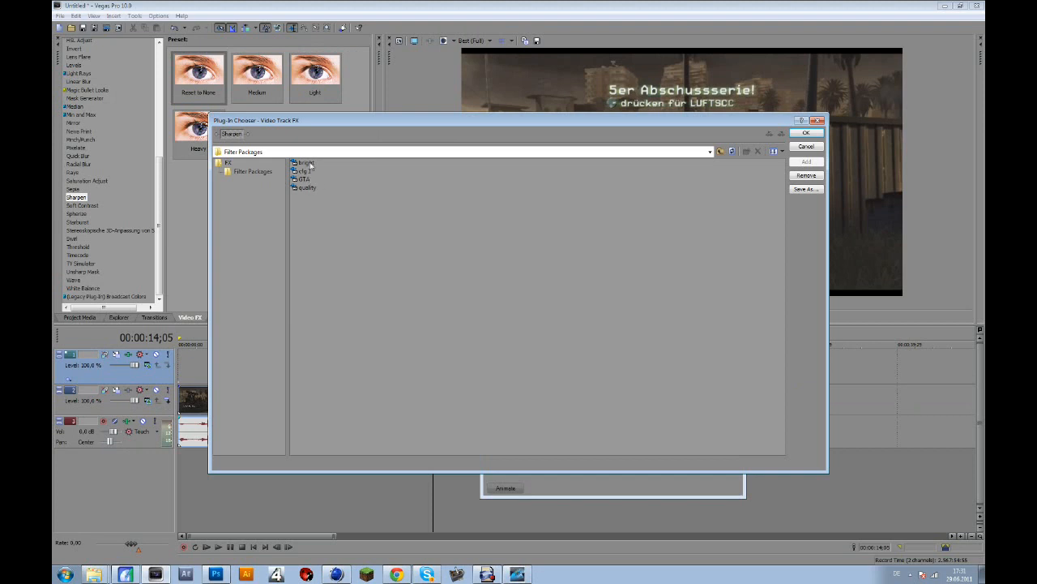
{"action": "left_click", "coordinate": [806, 133]}
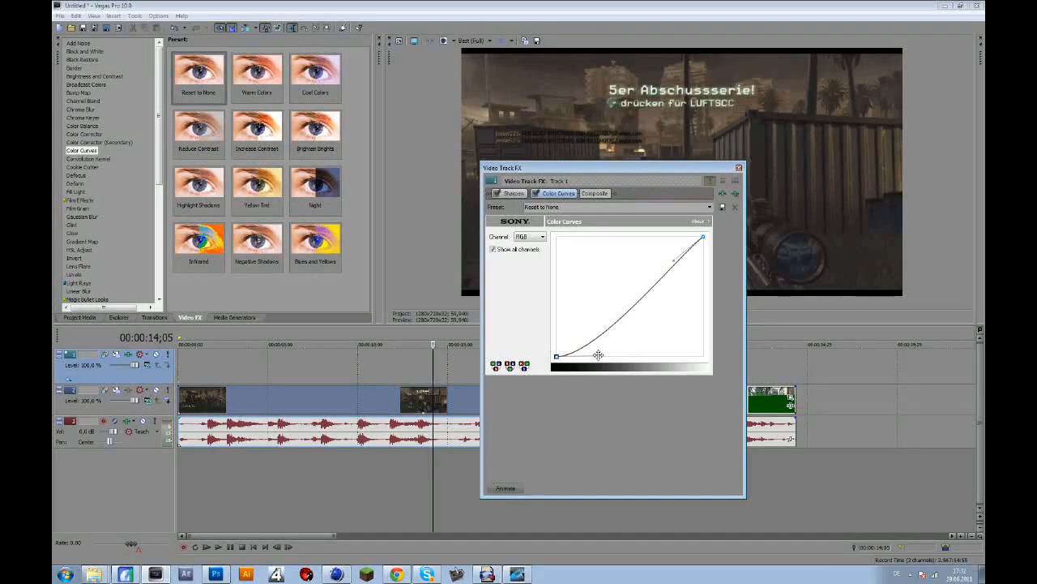
Bend the Color Curves RGB curve into an S and close the track FX window
{"action": "left_click_drag", "start_coordinate": [598, 354], "coordinate": [660, 239]}
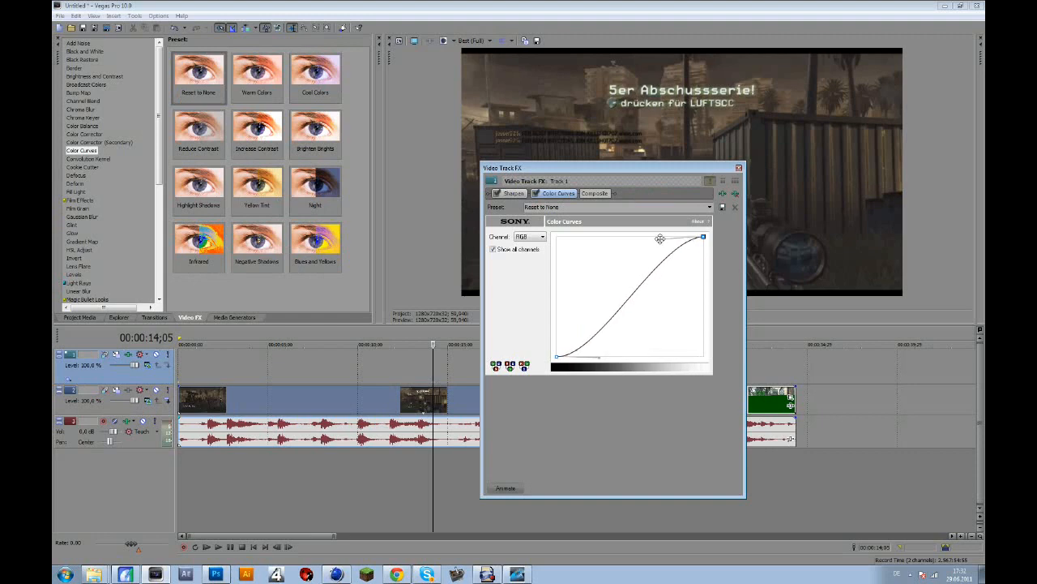
{"action": "left_click", "coordinate": [736, 207]}
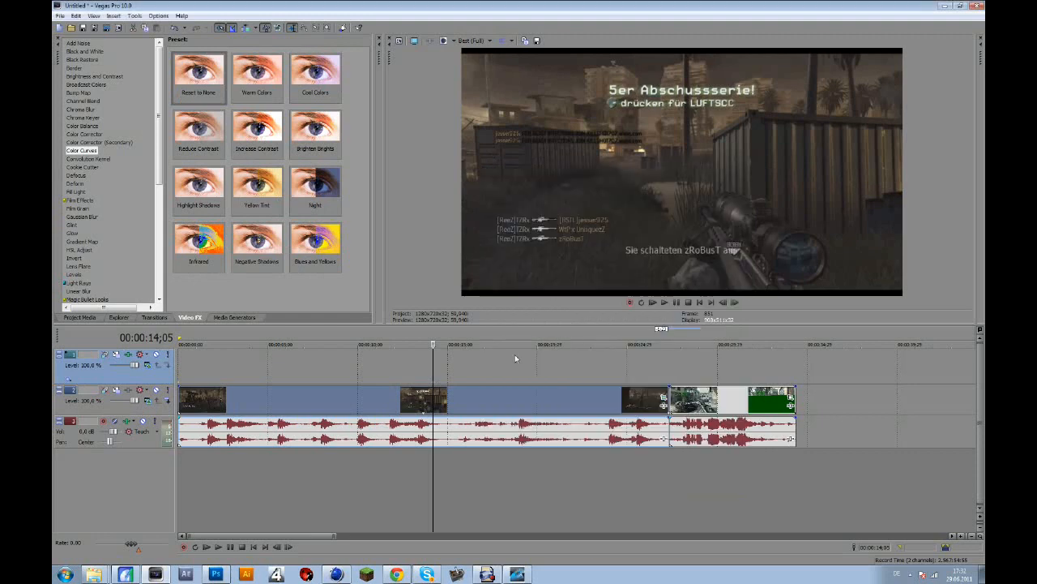
{"action": "mouse_move", "coordinate": [337, 376]}
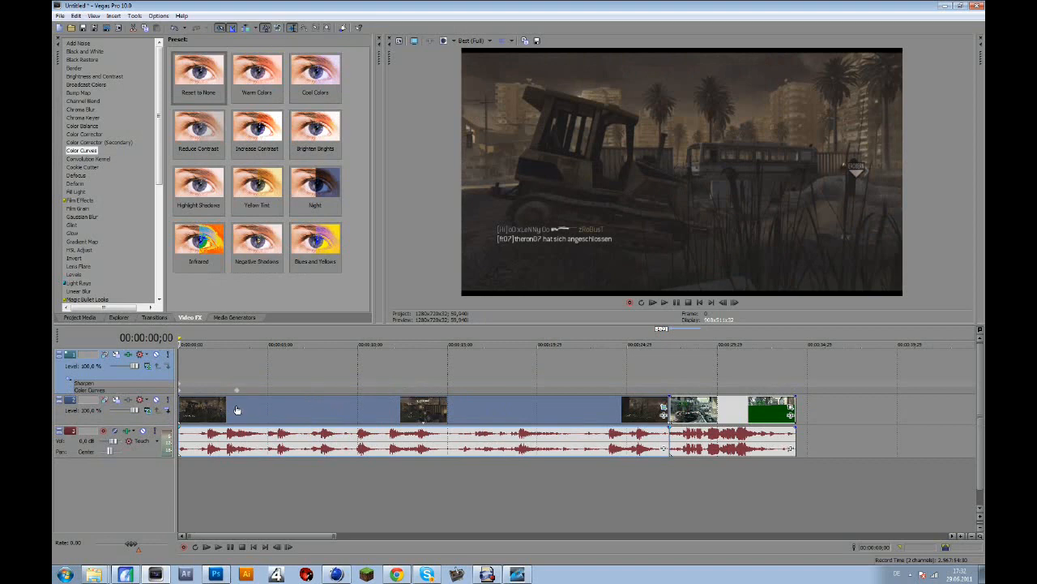
{"action": "right_click", "coordinate": [237, 409]}
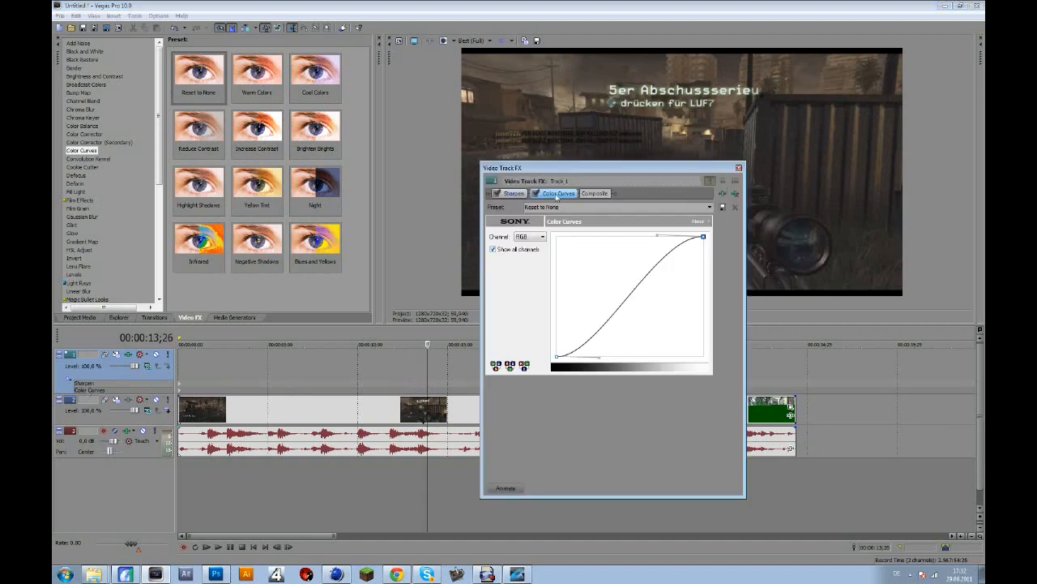
Move the effect window lower and reshape the overall curve with a new control point
{"action": "left_click_drag", "start_coordinate": [614, 168], "coordinate": [413, 256]}
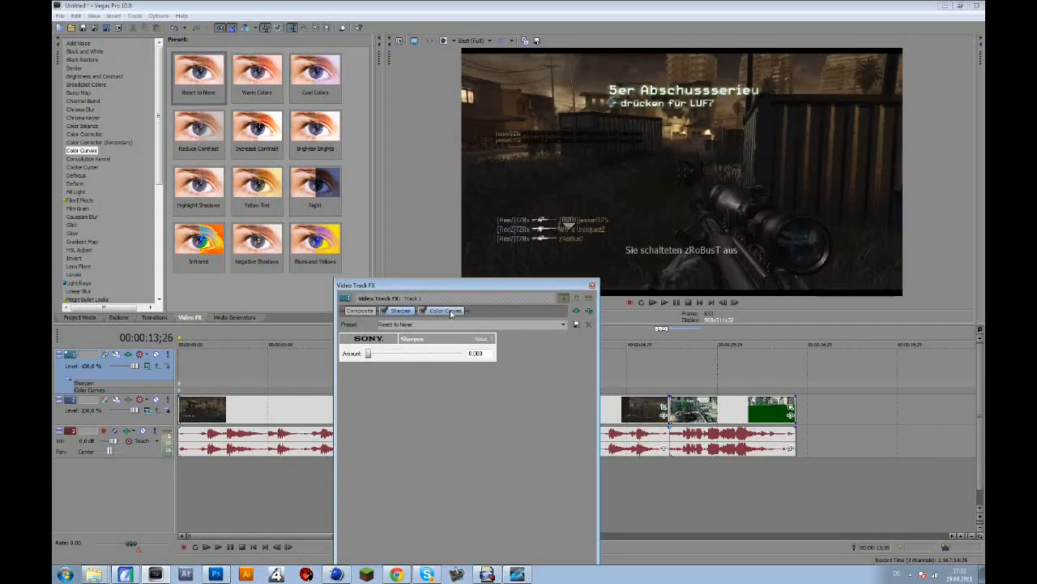
{"action": "left_click", "coordinate": [445, 310]}
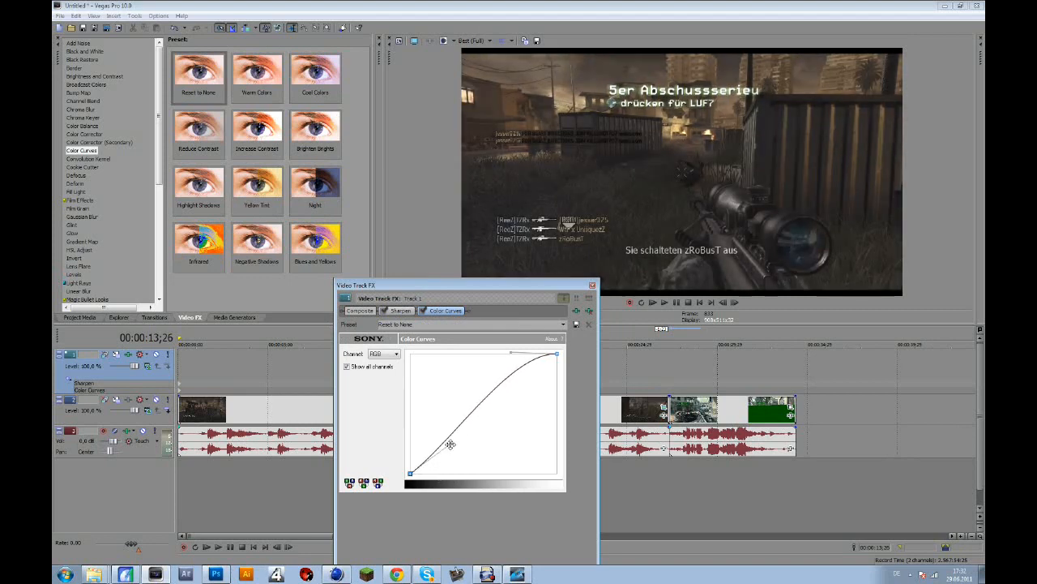
{"action": "left_click_drag", "start_coordinate": [449, 444], "coordinate": [507, 375]}
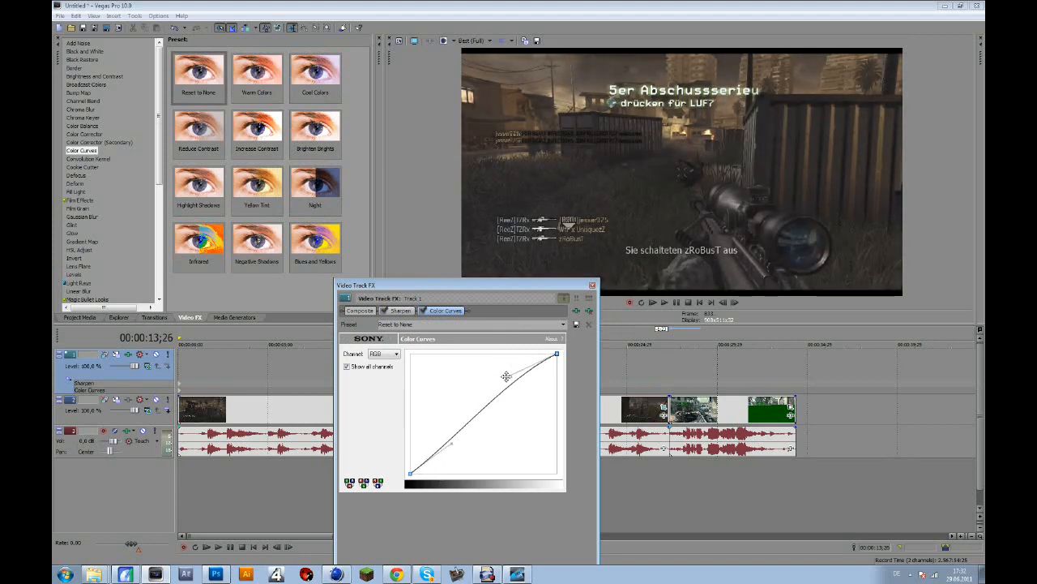
Bend the blue, red and green channel curves, giving green an S shape, then close
{"action": "left_click", "coordinate": [383, 353]}
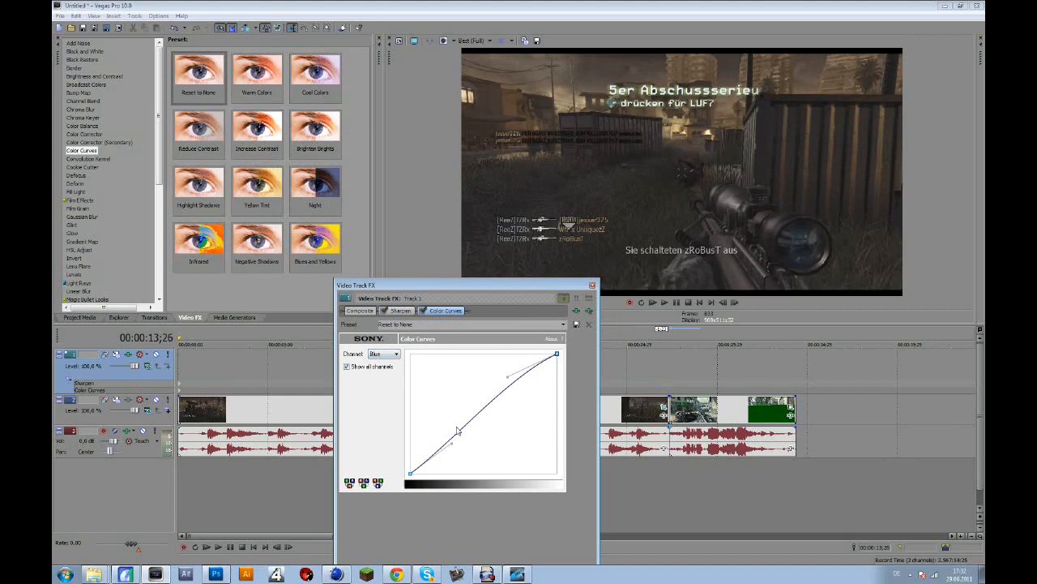
{"action": "left_click_drag", "start_coordinate": [458, 433], "coordinate": [511, 389]}
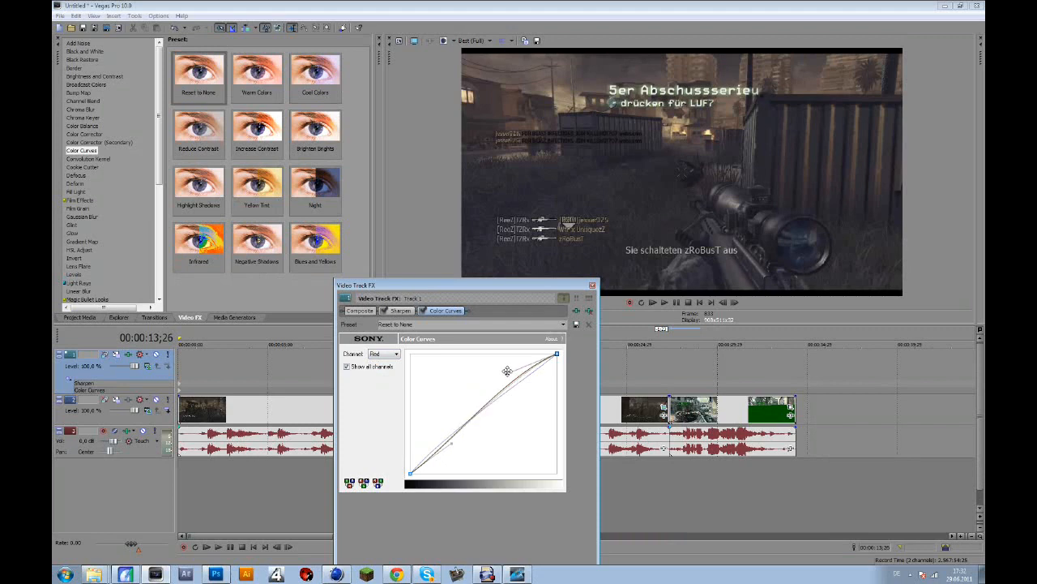
{"action": "left_click_drag", "start_coordinate": [507, 372], "coordinate": [503, 370]}
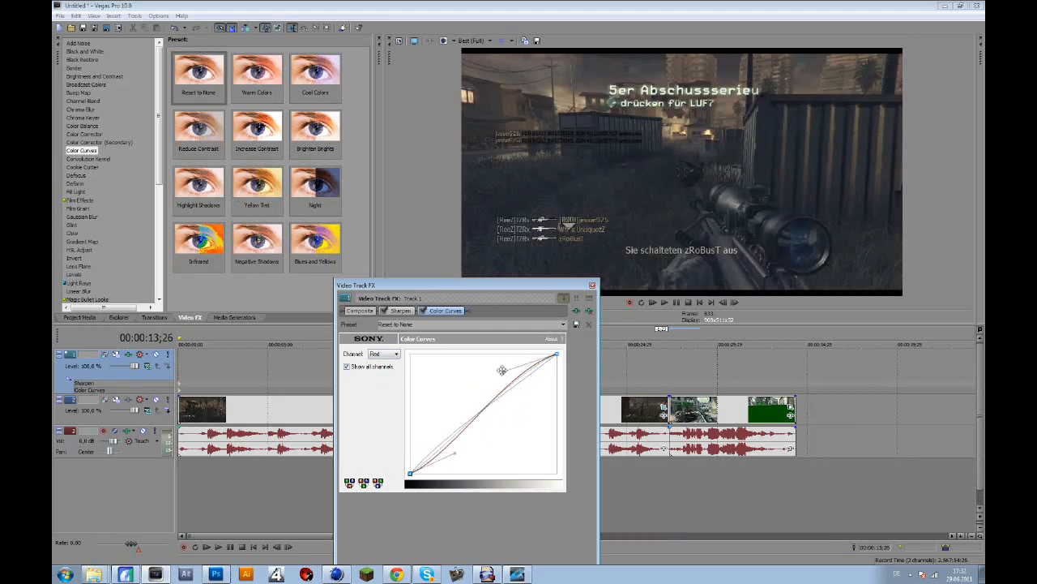
{"action": "left_click", "coordinate": [384, 353]}
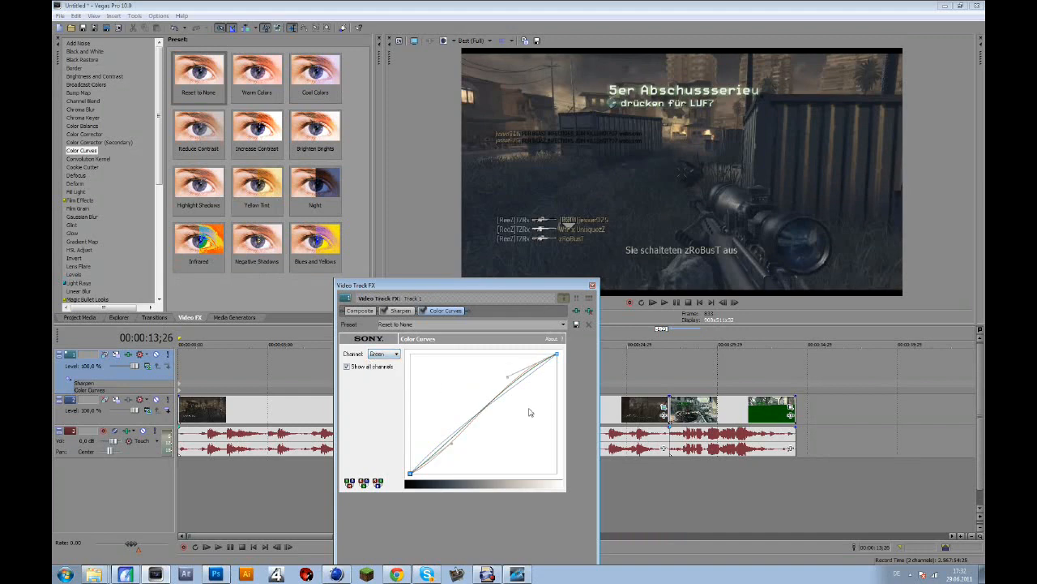
{"action": "left_click_drag", "start_coordinate": [509, 375], "coordinate": [486, 413]}
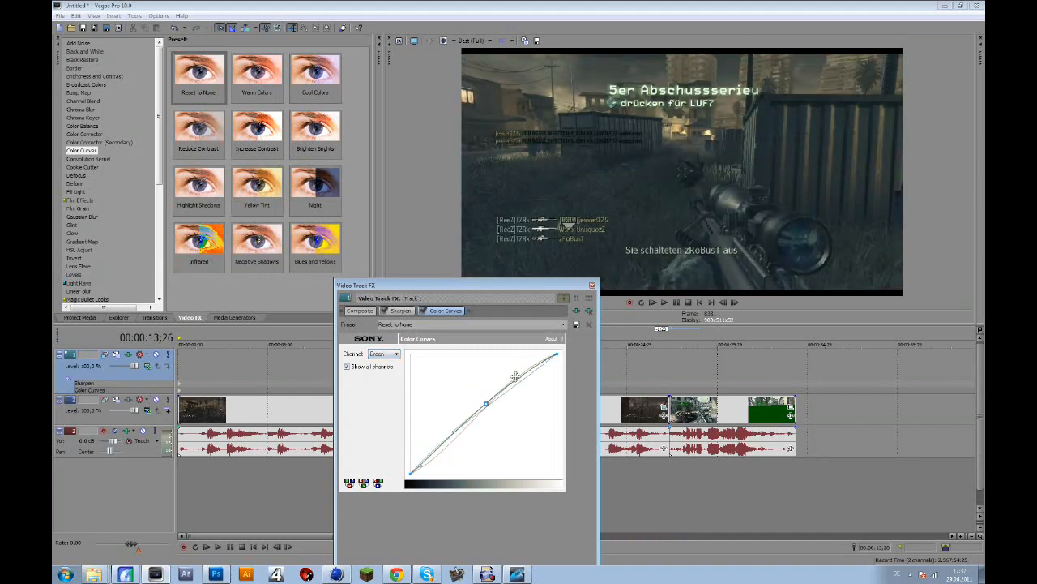
{"action": "left_click_drag", "start_coordinate": [515, 375], "coordinate": [452, 428]}
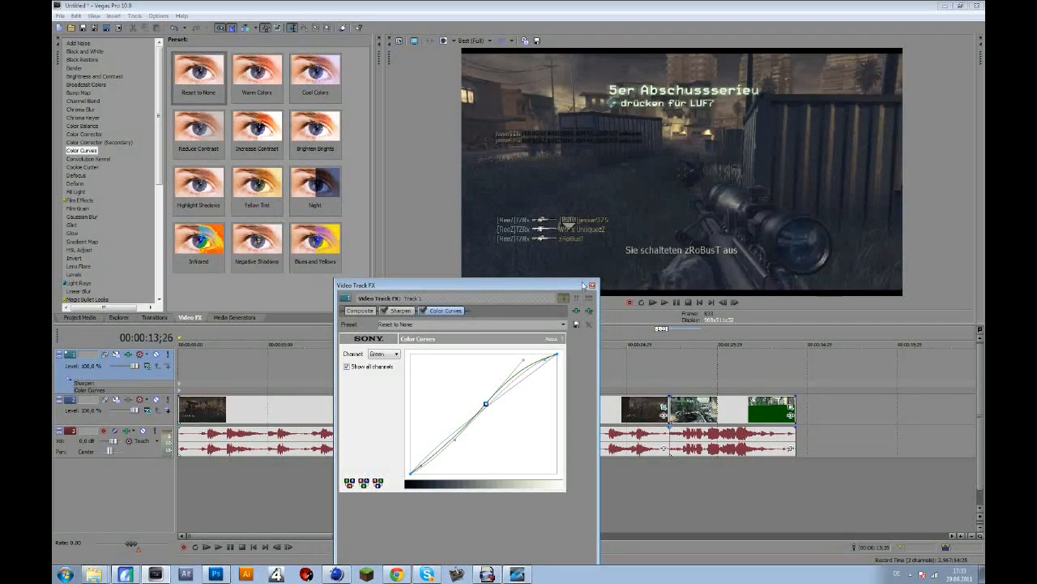
{"action": "left_click", "coordinate": [592, 285]}
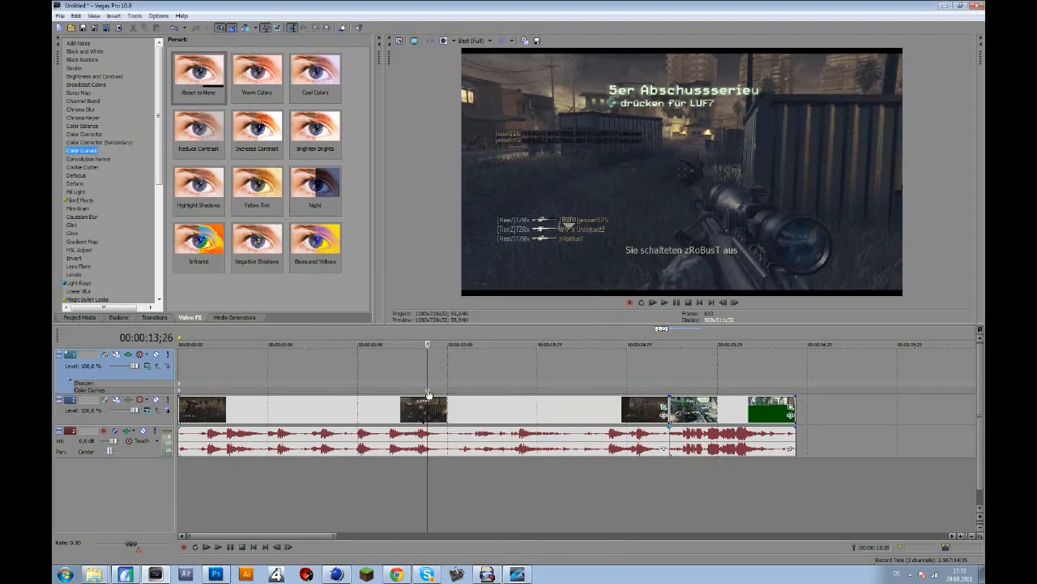
Bring up the top video track's context menu to remove its effects
{"action": "right_click", "coordinate": [429, 394]}
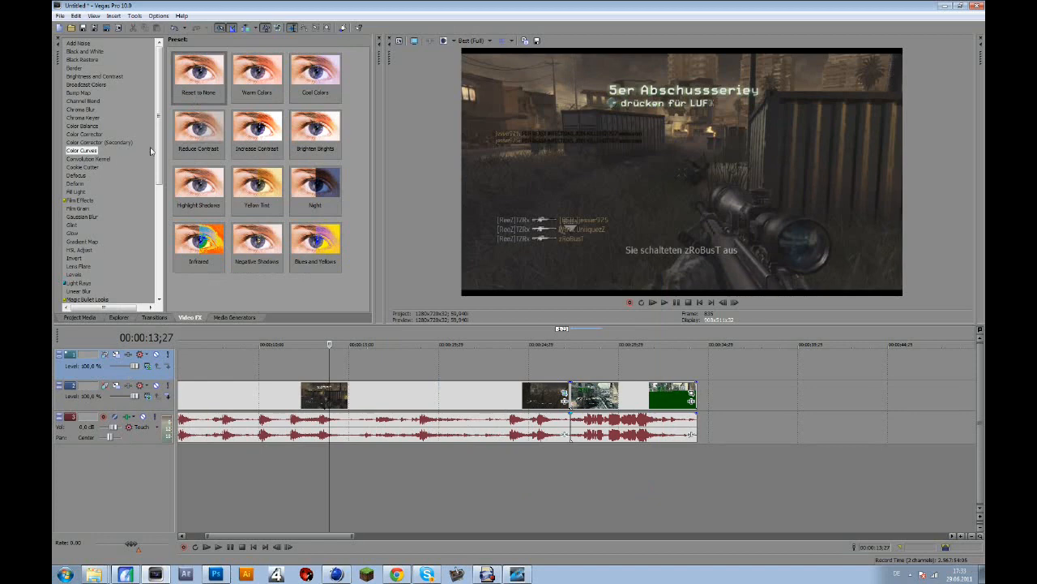
Apply the seven-effect 'bright' filter package to the top track and view its effect settings
{"action": "left_click", "coordinate": [76, 284]}
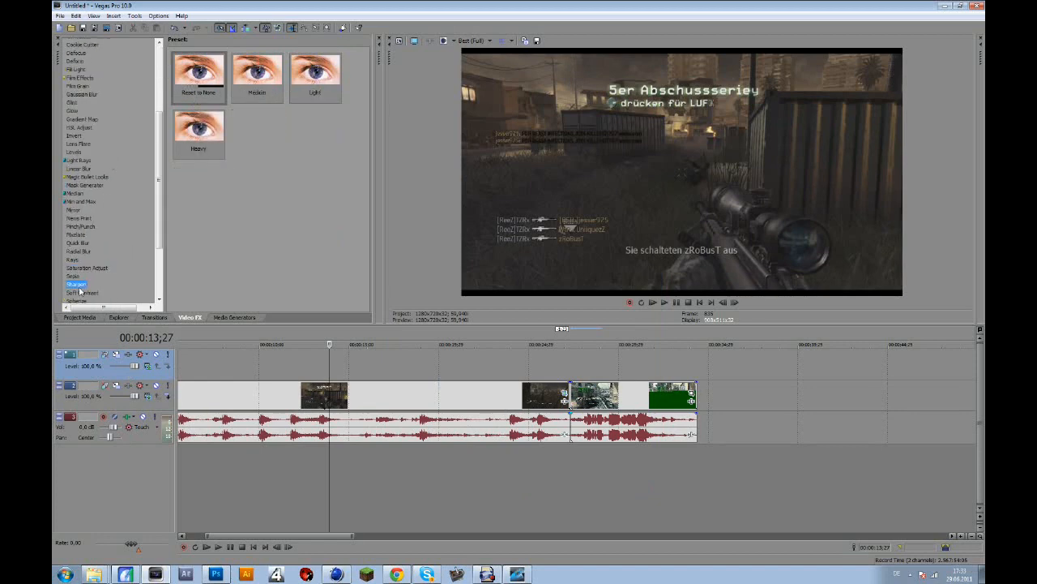
{"action": "double_click", "coordinate": [75, 284]}
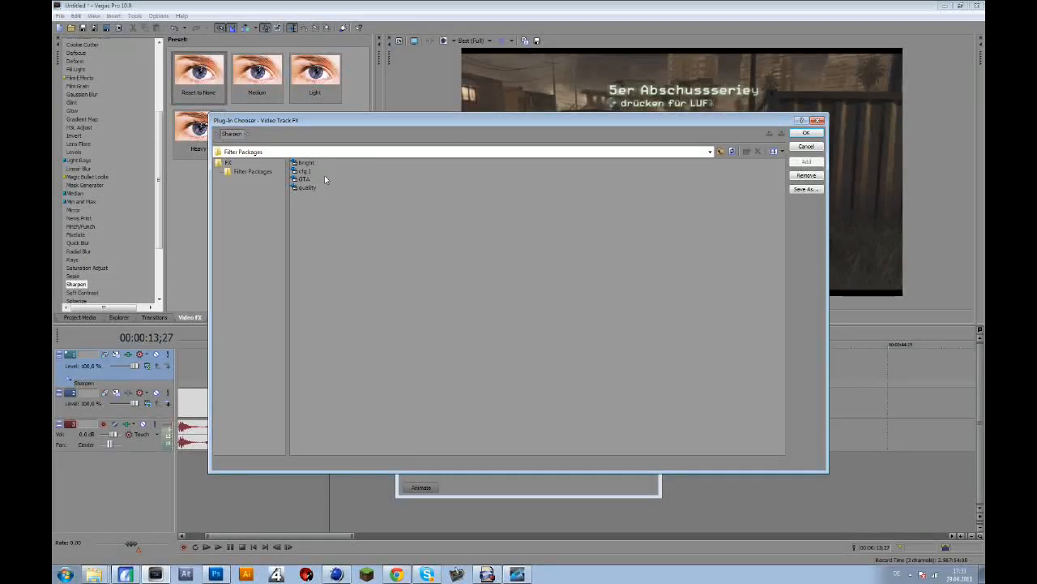
{"action": "left_click", "coordinate": [306, 162]}
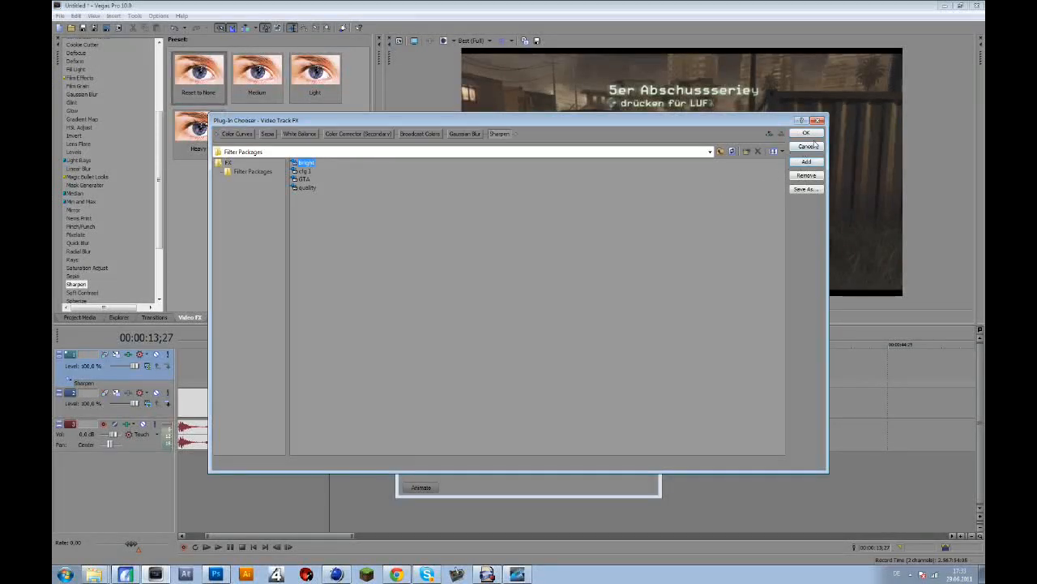
{"action": "left_click", "coordinate": [805, 133]}
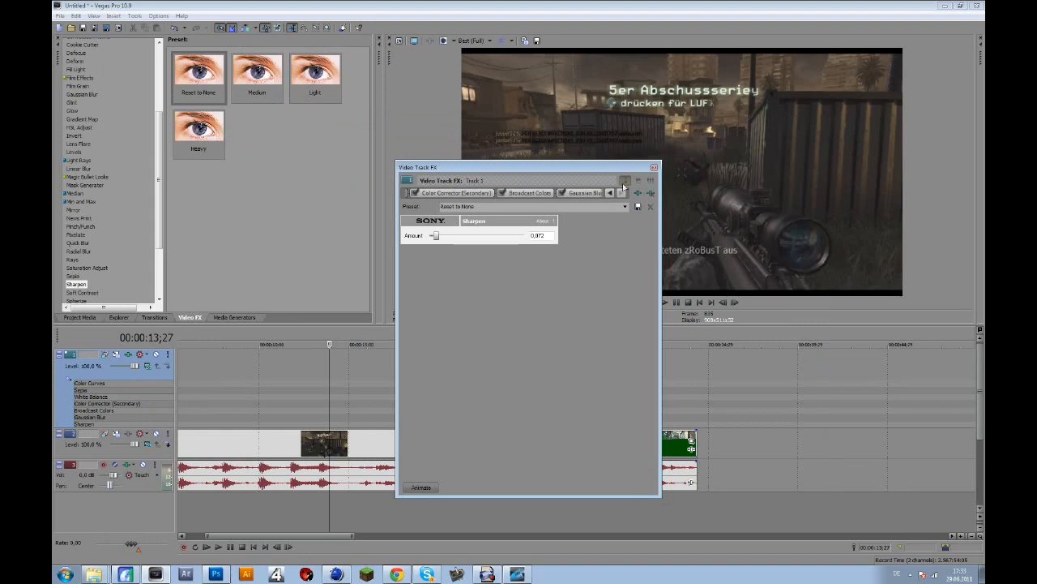
{"action": "left_click", "coordinate": [621, 193]}
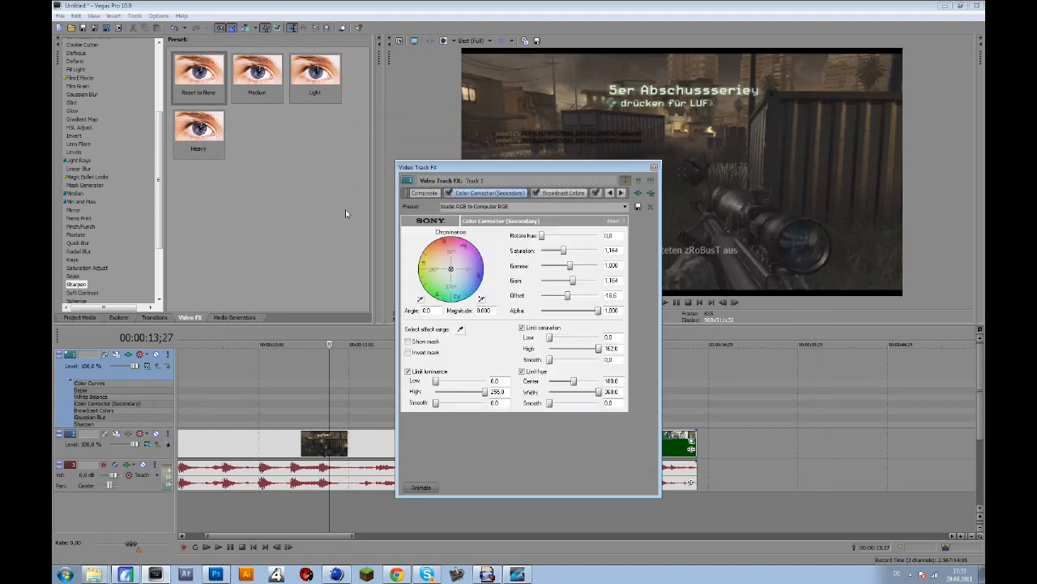
{"action": "left_click", "coordinate": [468, 193]}
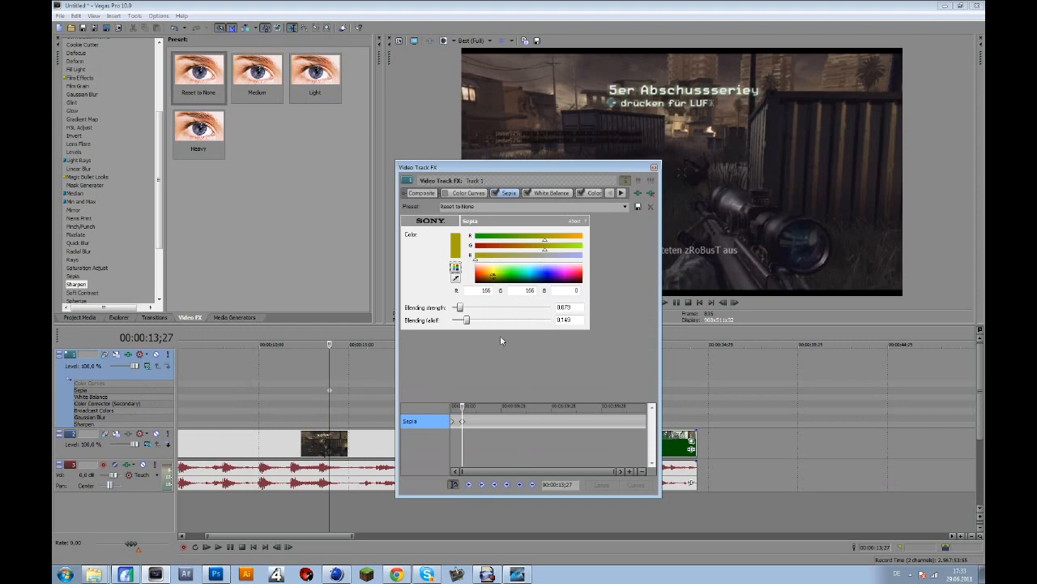
Push Sepia blending strength near maximum and raise the blending delta
{"action": "left_click_drag", "start_coordinate": [460, 307], "coordinate": [548, 307]}
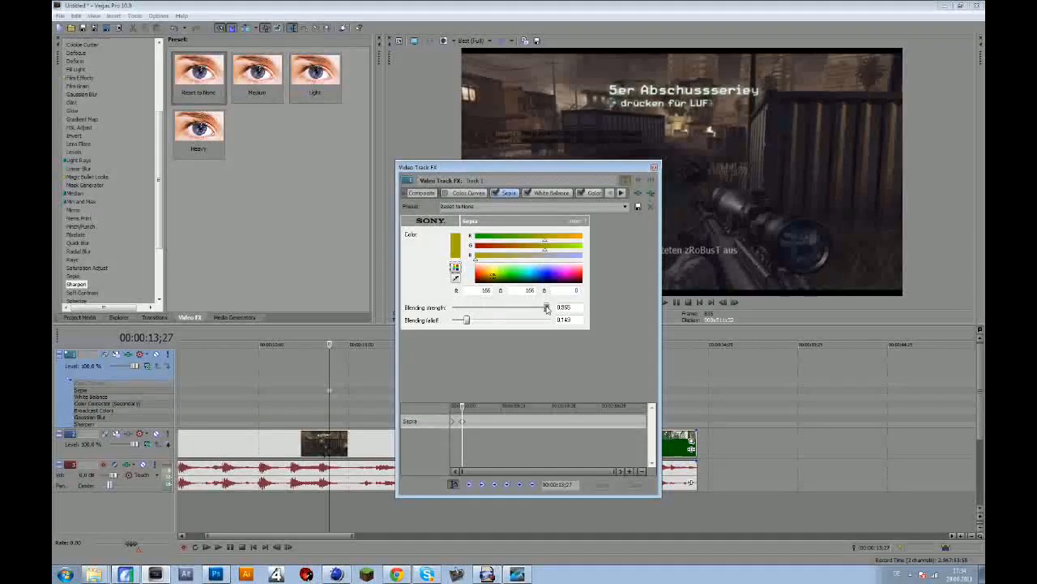
{"action": "left_click_drag", "start_coordinate": [548, 307], "coordinate": [545, 307]}
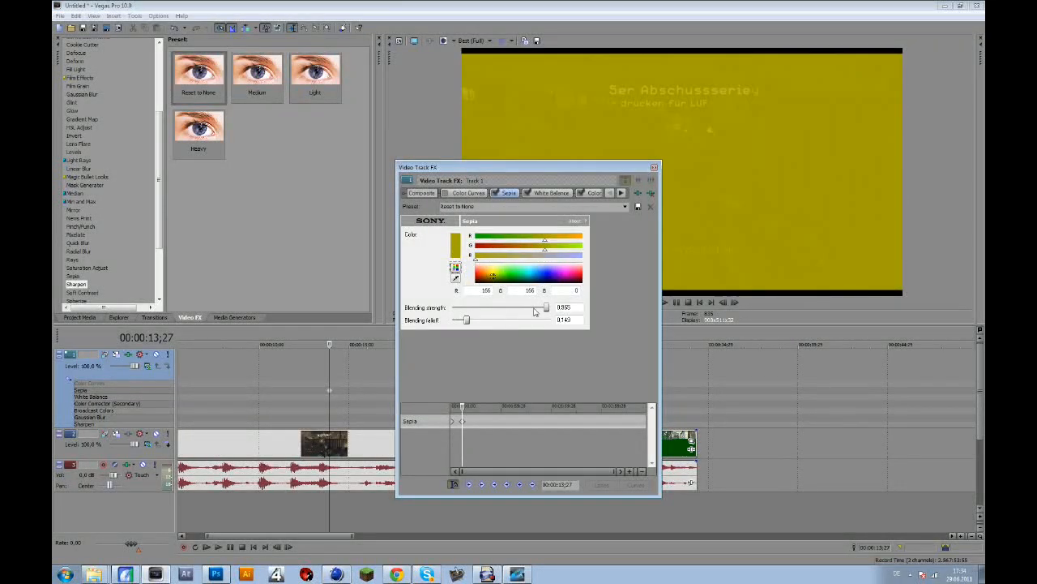
{"action": "left_click_drag", "start_coordinate": [462, 320], "coordinate": [521, 319]}
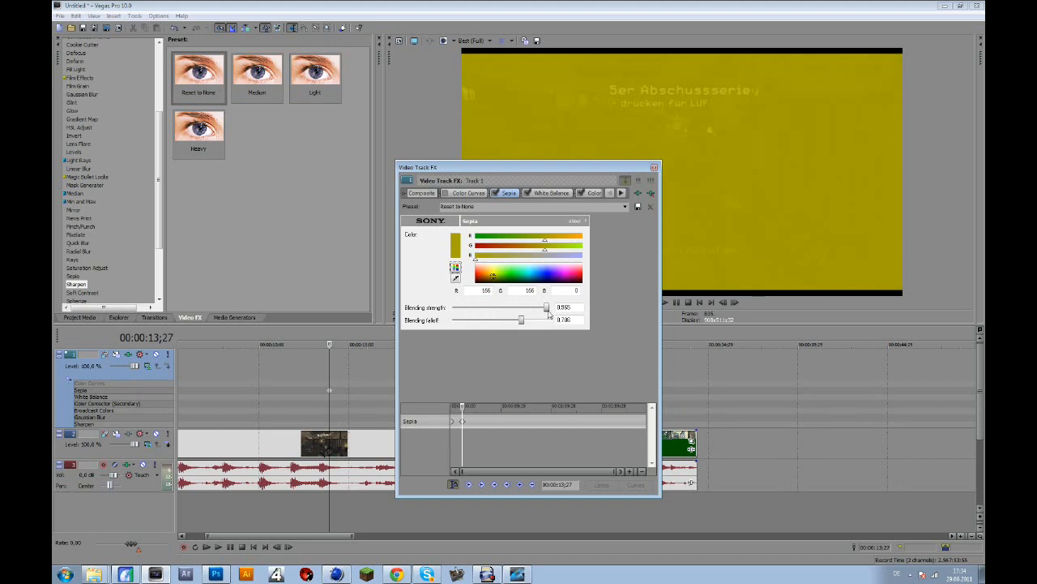
{"action": "left_click_drag", "start_coordinate": [547, 306], "coordinate": [491, 307]}
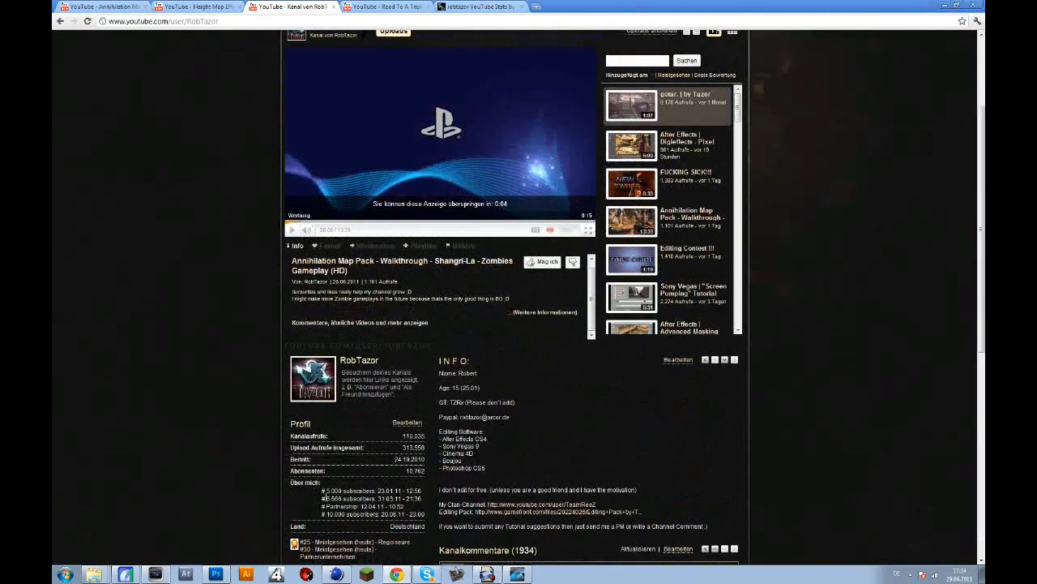
Scroll the YouTube channel page down to its info section and comments
{"action": "scroll", "scroll_direction": "down", "scroll_amount": 3}
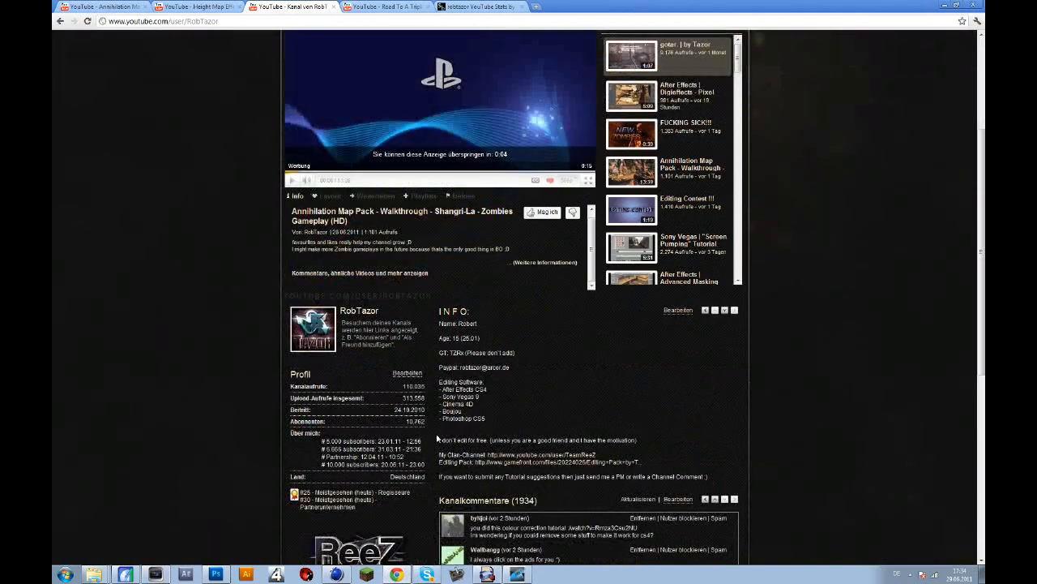